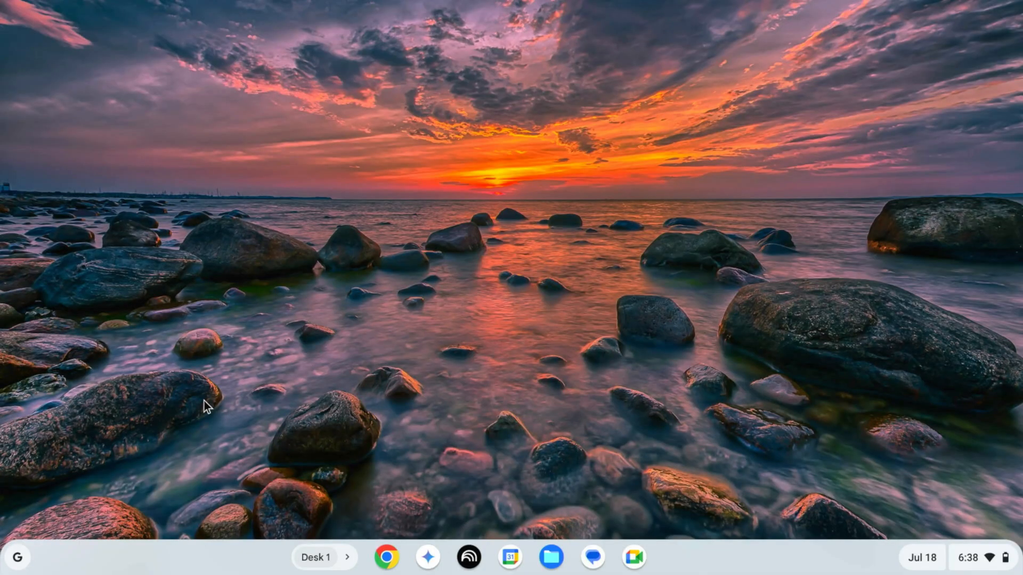
mouse_move(617, 146)
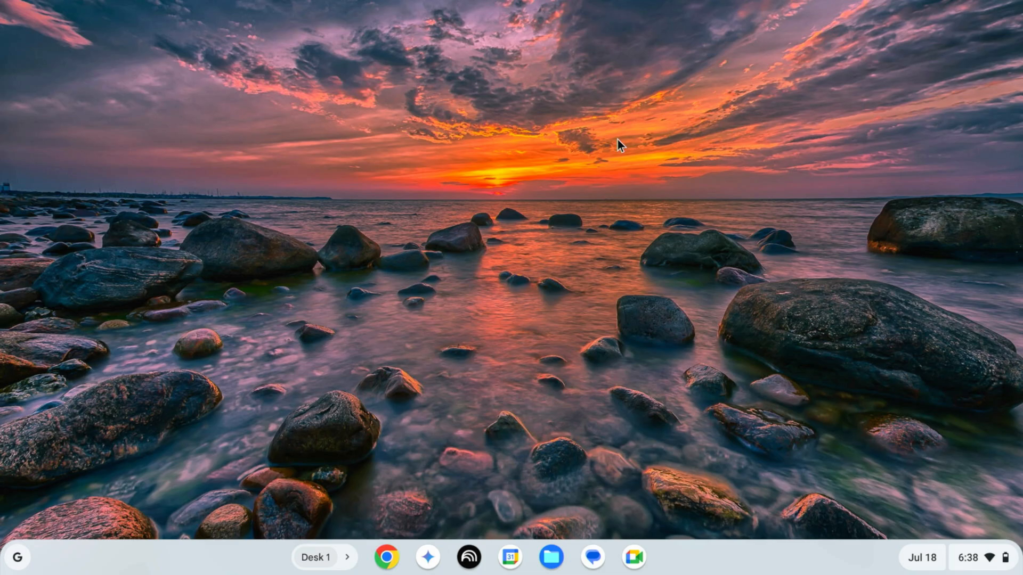
mouse_move(65, 505)
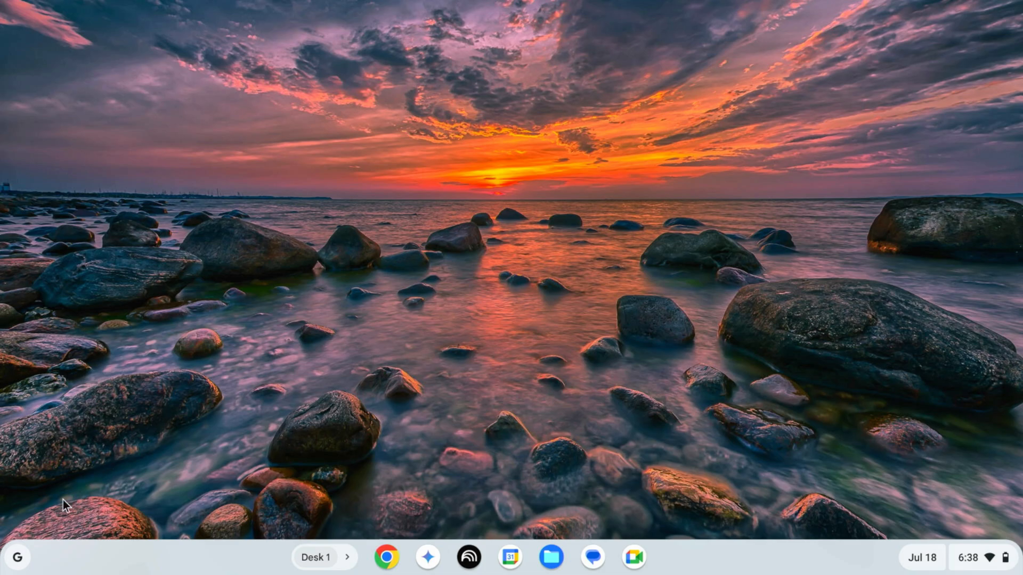
- Reach the Developers section on the About ChromeOS page in Settings
click(18, 557)
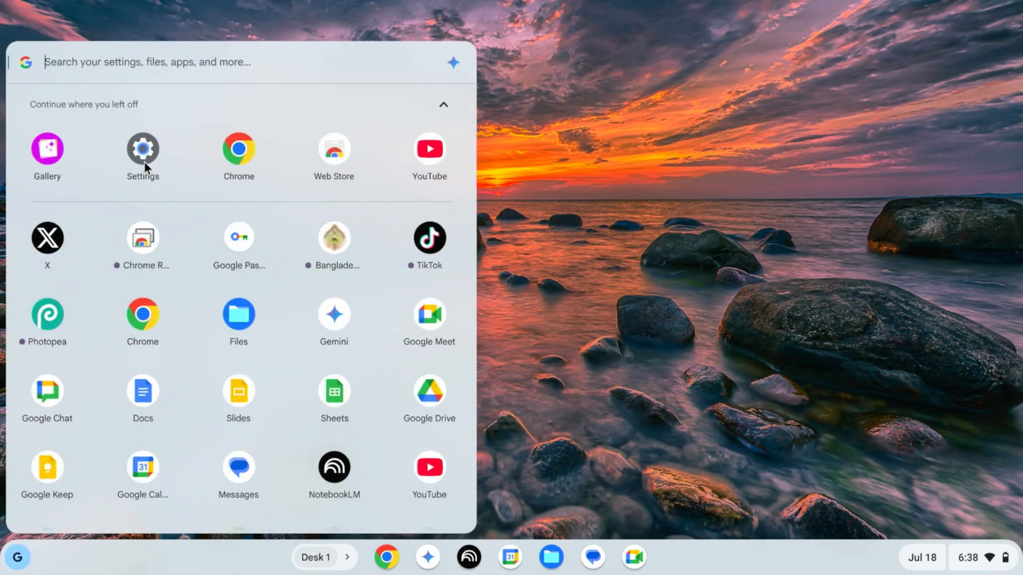
click(142, 148)
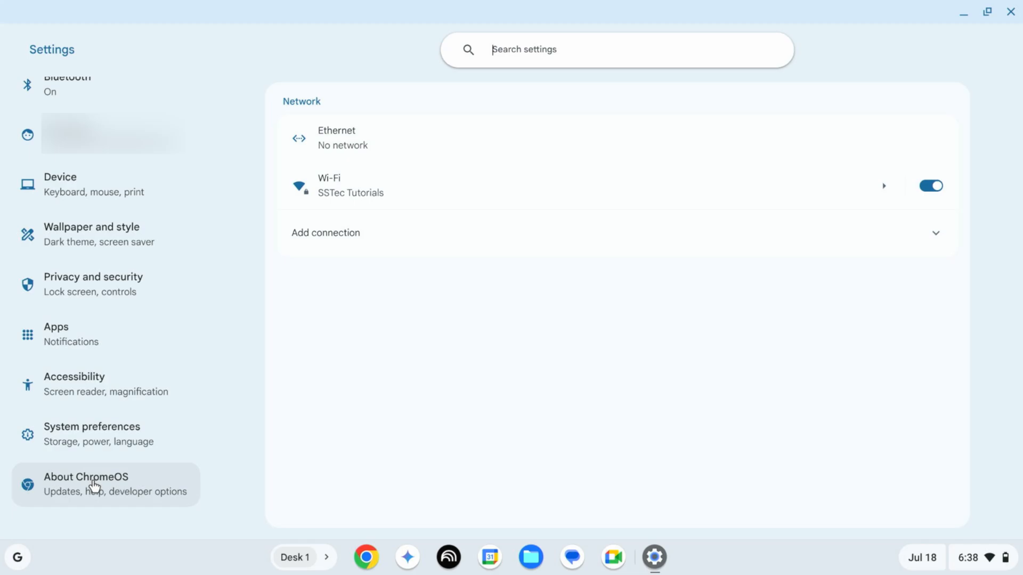
click(104, 483)
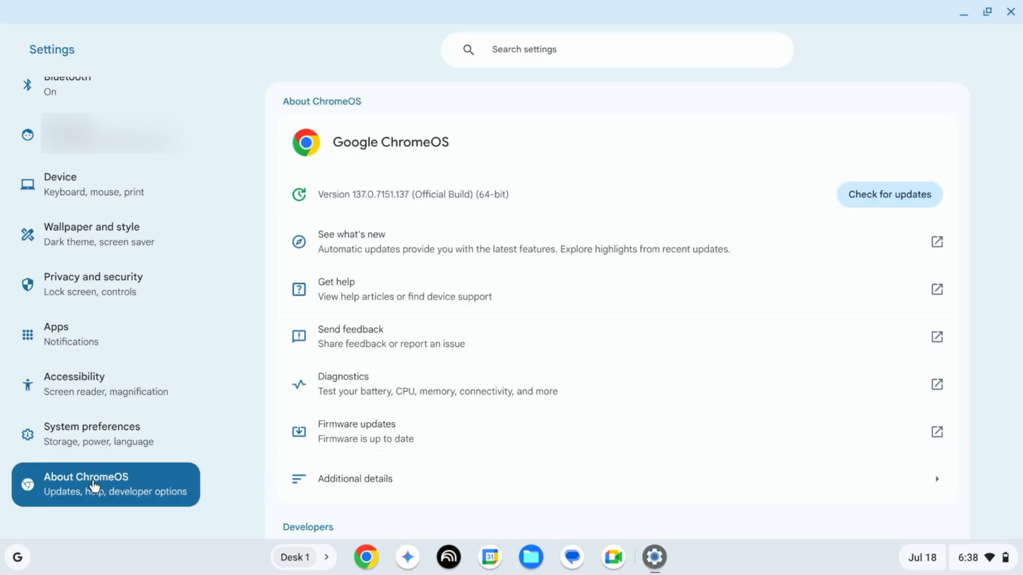
scroll(down, 3)
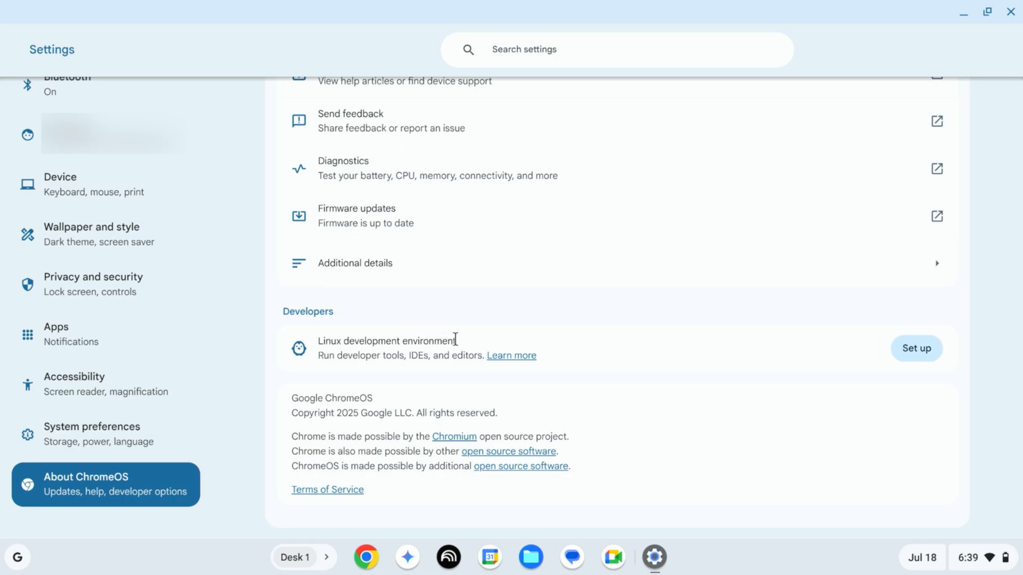
mouse_move(820, 364)
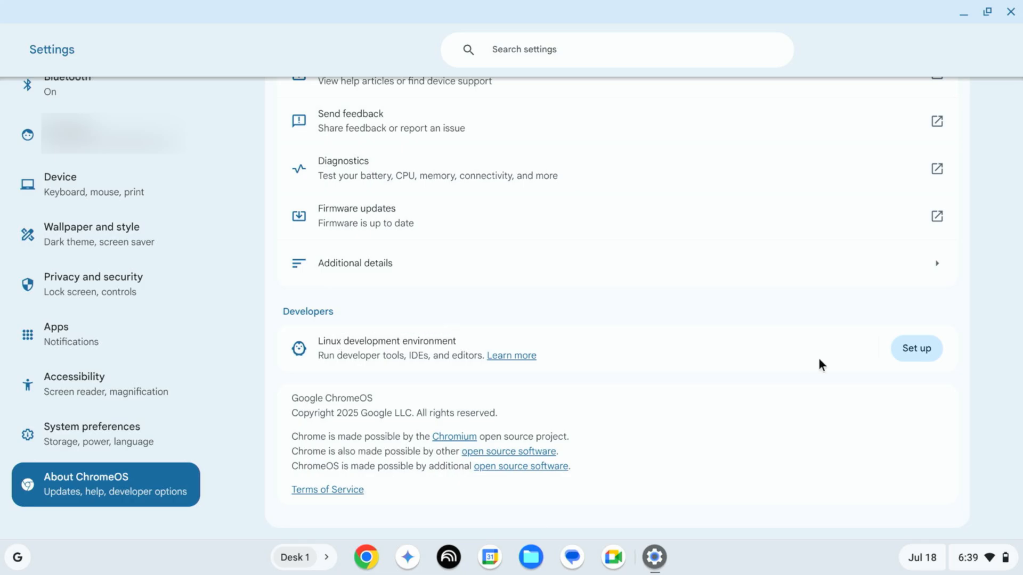
- Start Linux setup and enter the username 'mehedishakeel'
click(915, 348)
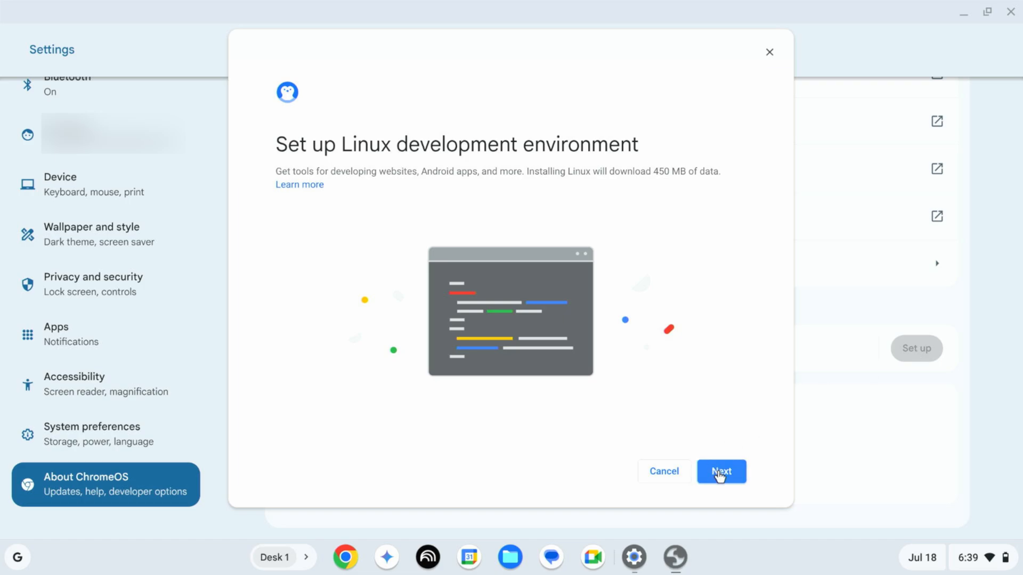
click(721, 471)
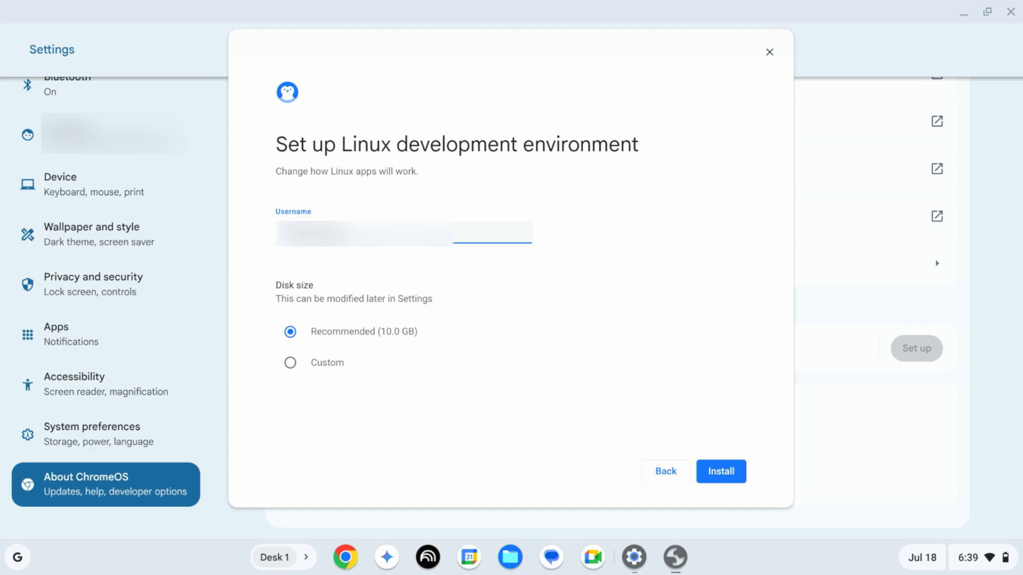
text(mehedishakeel)
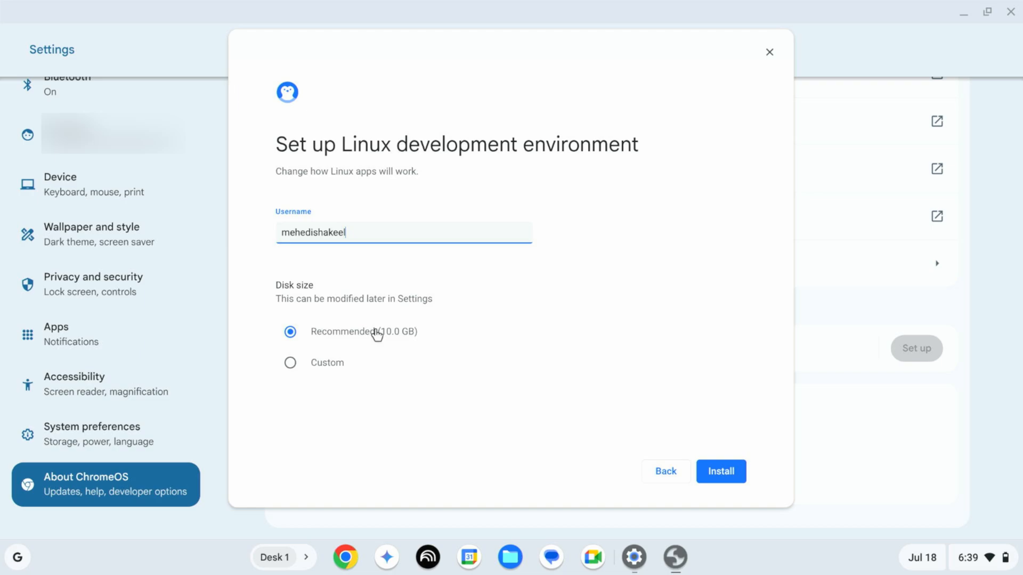
mouse_move(334, 370)
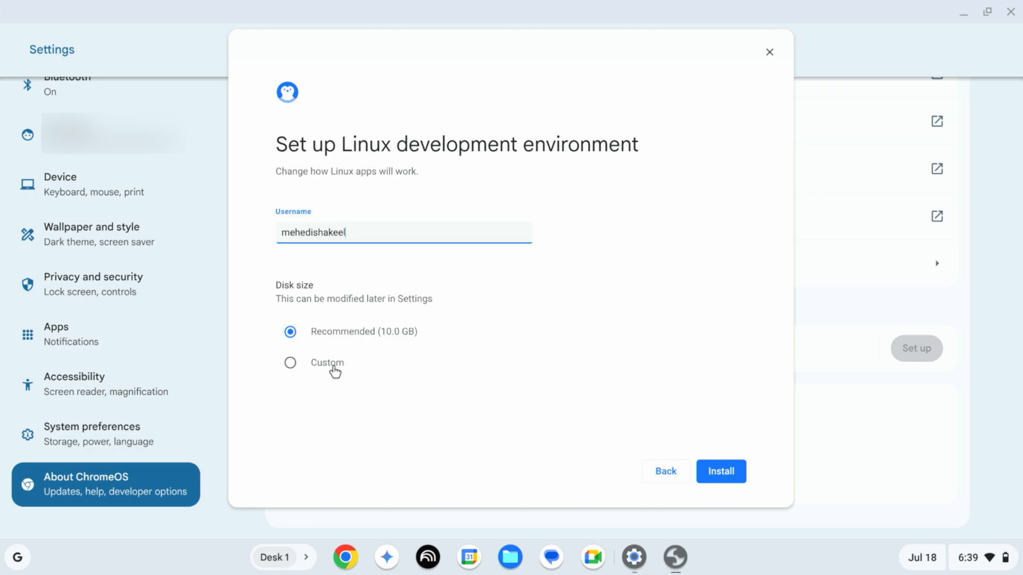
- Choose a custom disk size, enlarge it with the slider, and install Linux
click(290, 363)
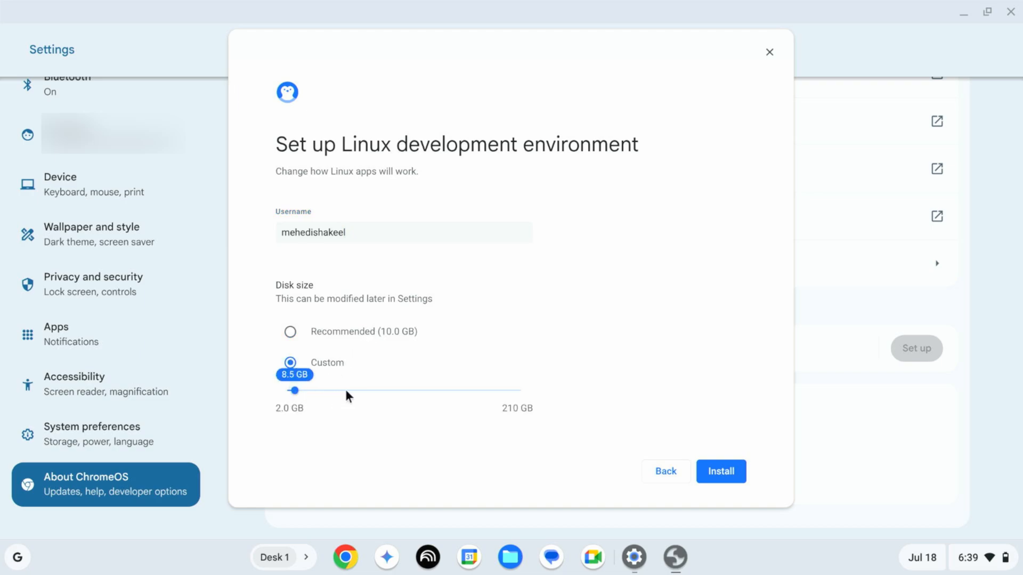
drag(294, 390, 378, 390)
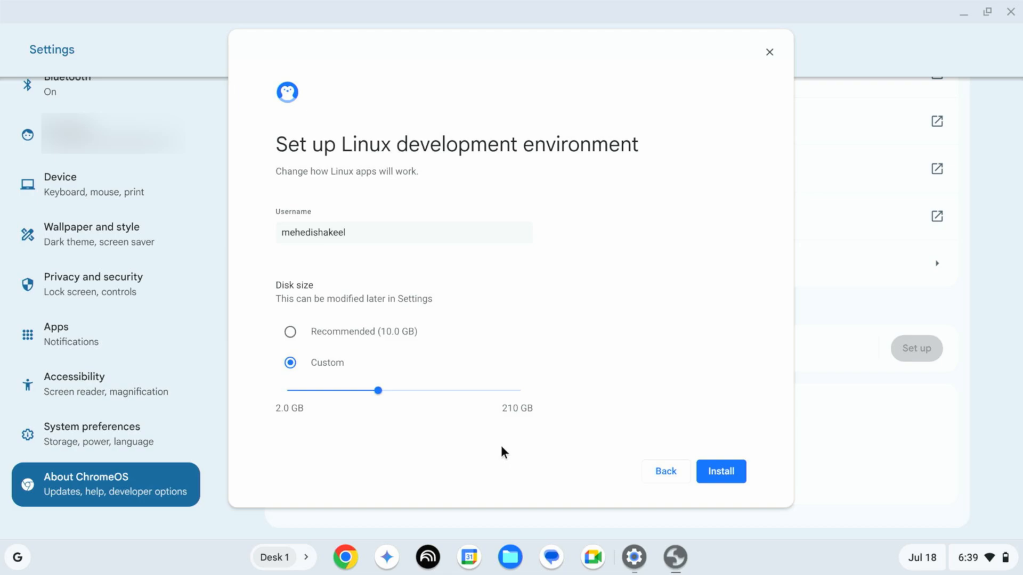
click(720, 471)
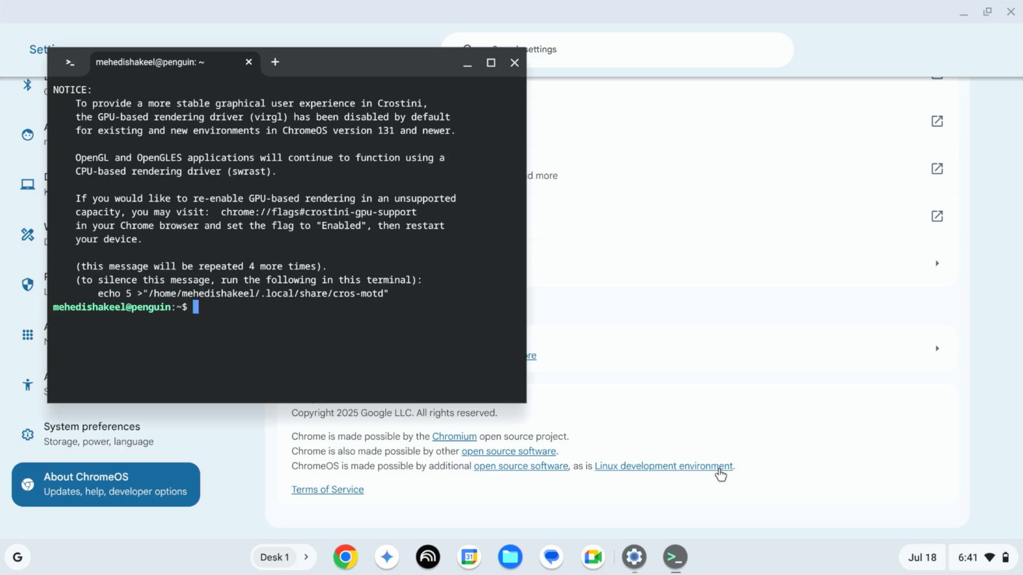
mouse_move(370, 77)
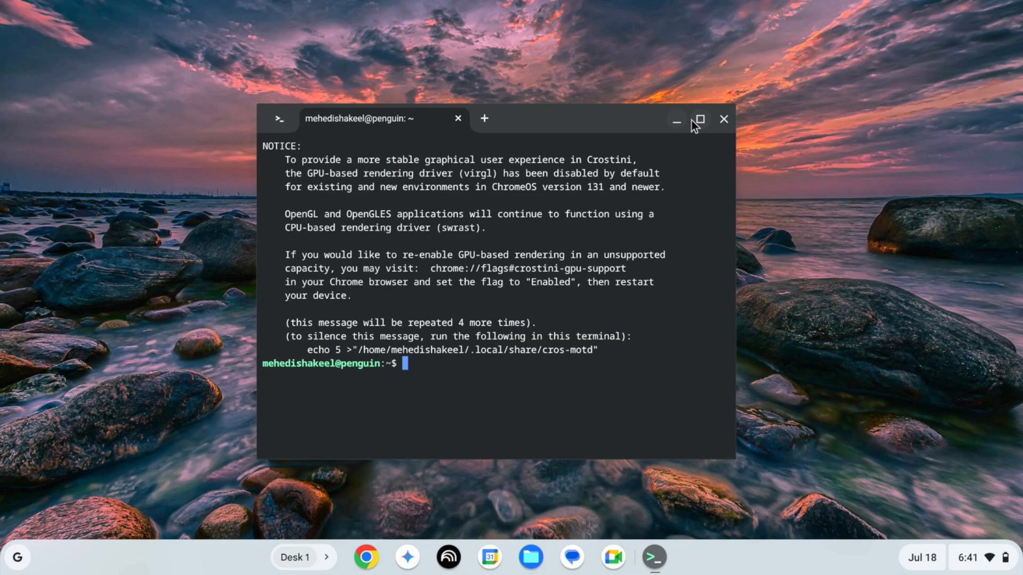
- Maximize the terminal and refresh package lists with 'sudo apt update -y'
click(697, 119)
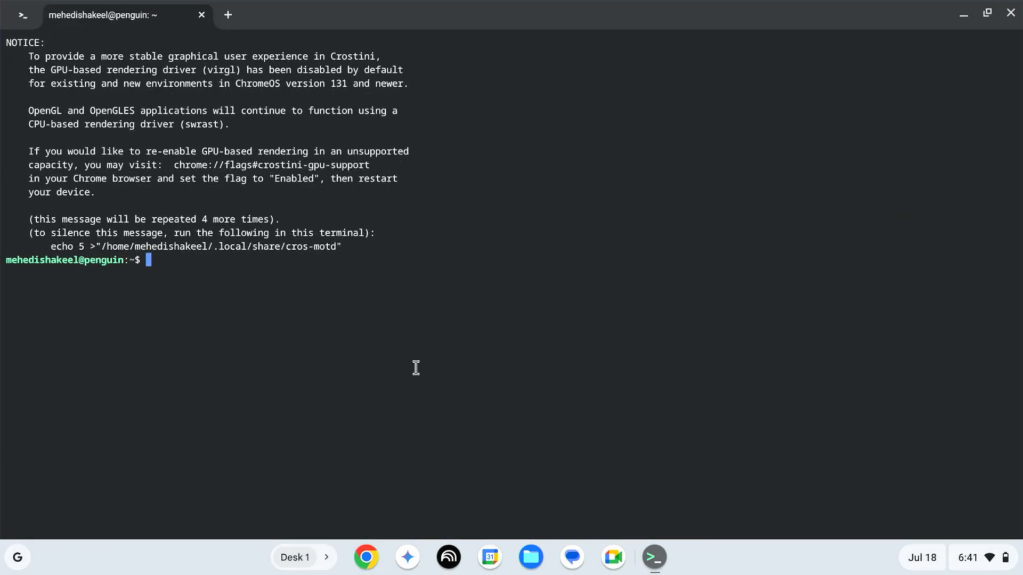
text(sudo apt upda)
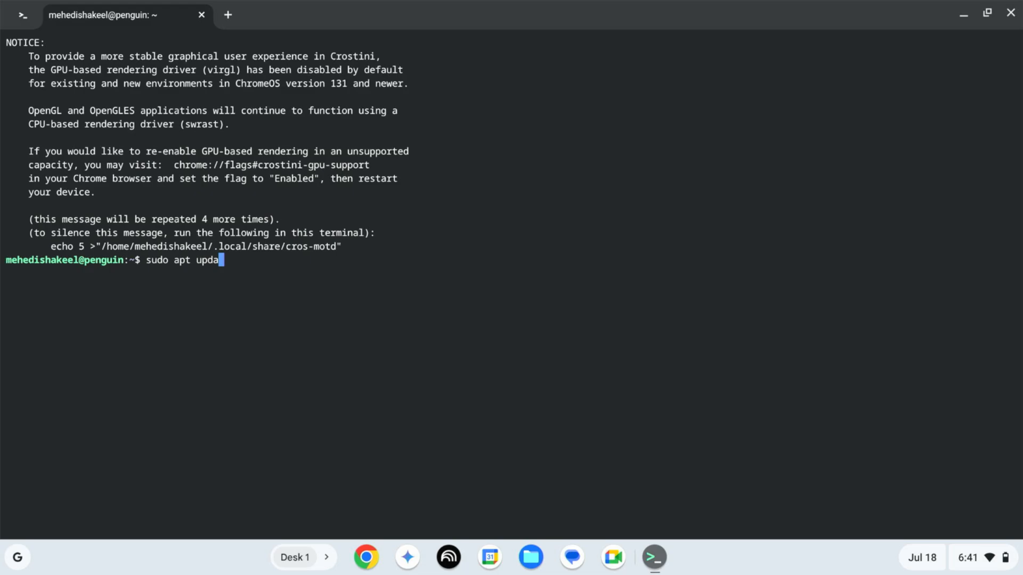
text(te -y)
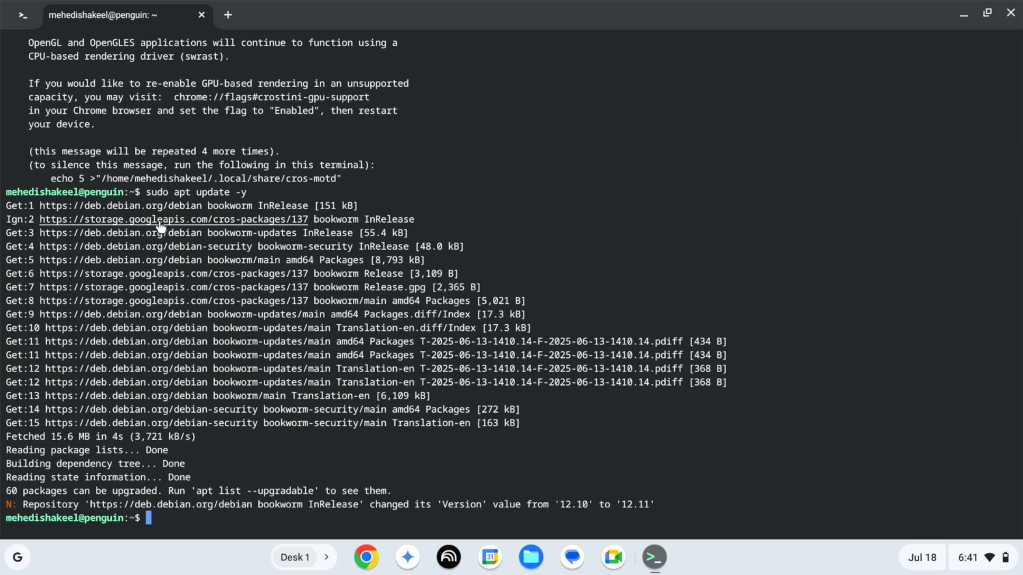
mouse_move(199, 211)
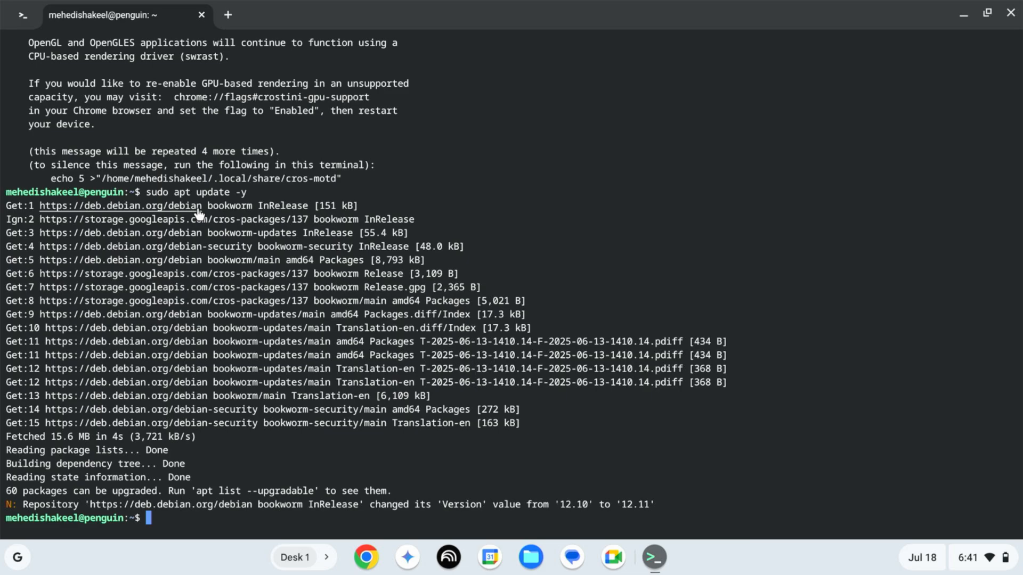
mouse_move(235, 480)
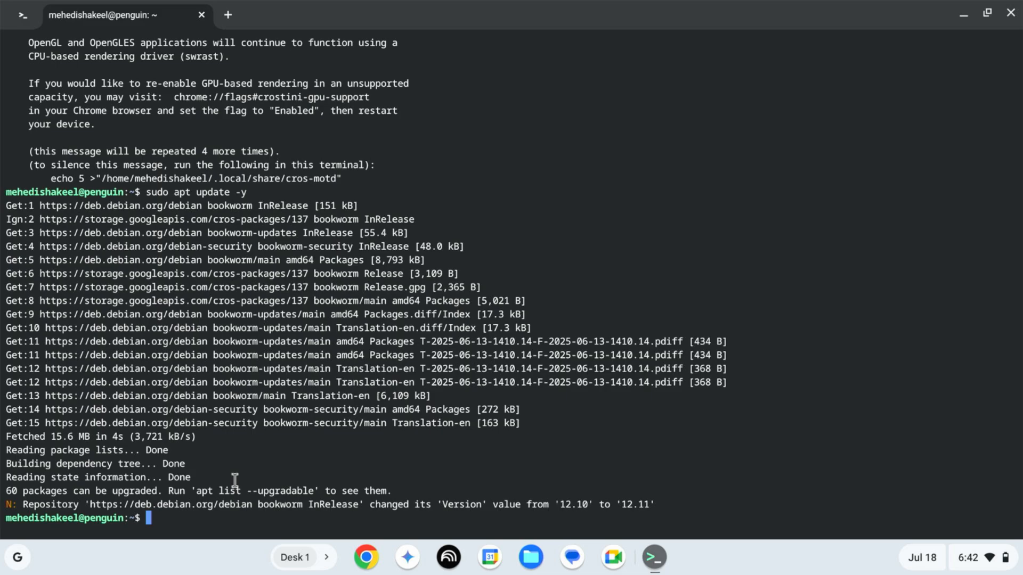
- Install the nano and vlc packages with 'sudo apt install nano vlc'
text(sudo)
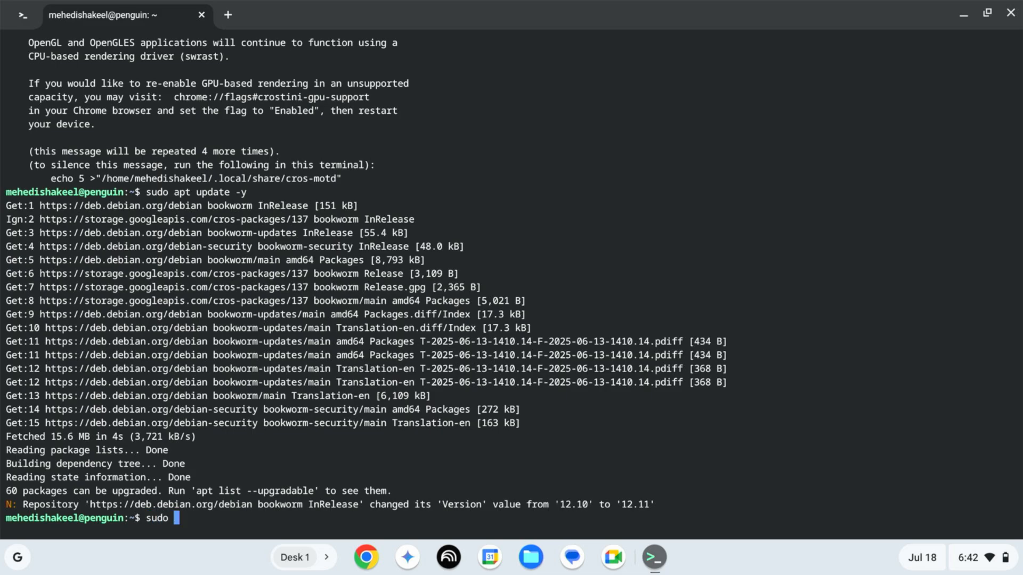
text(apt insta)
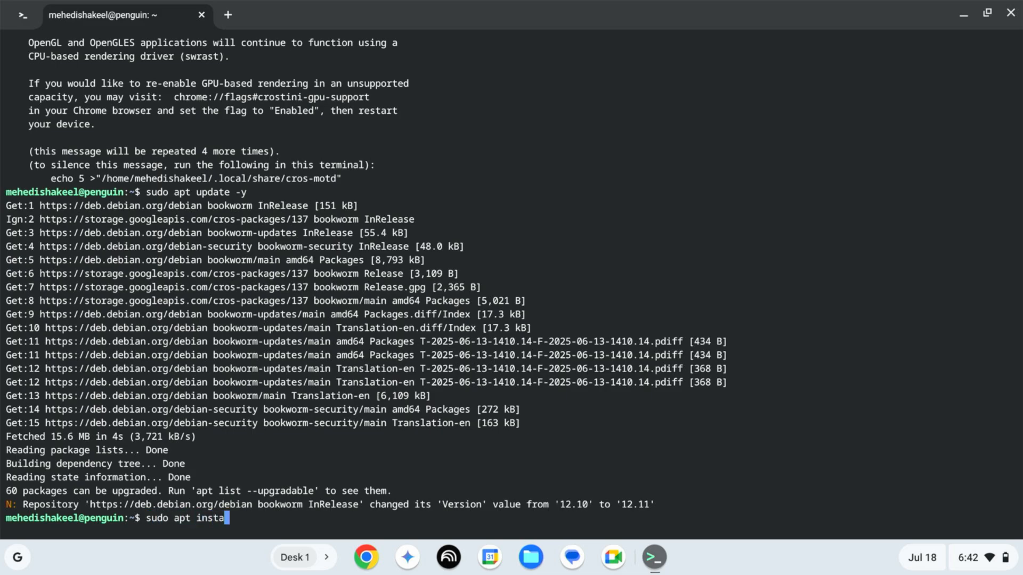
text(ll nano v)
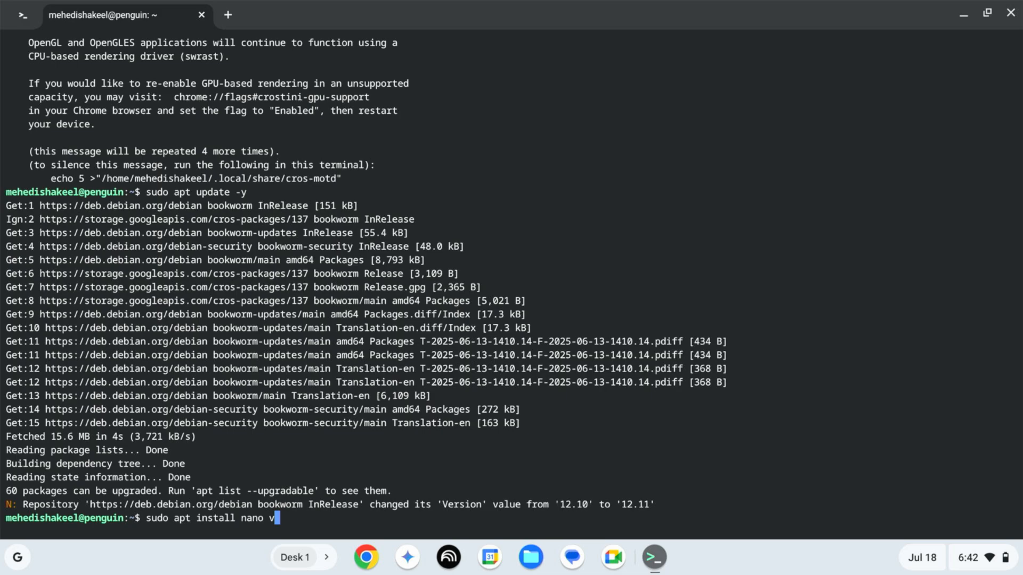
text(lc)
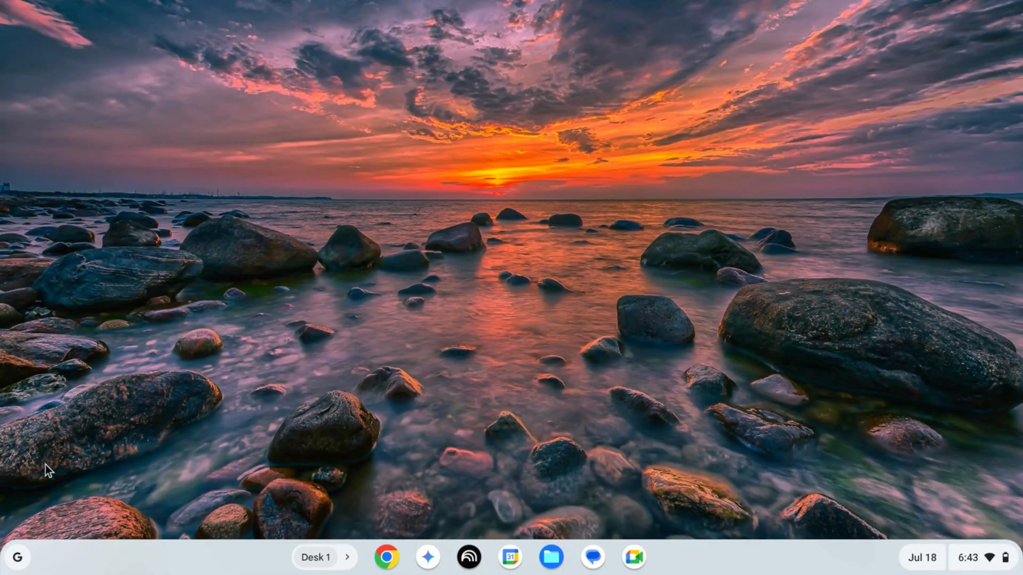
- Launch VLC media player from the Linux apps group and reposition its window
click(18, 557)
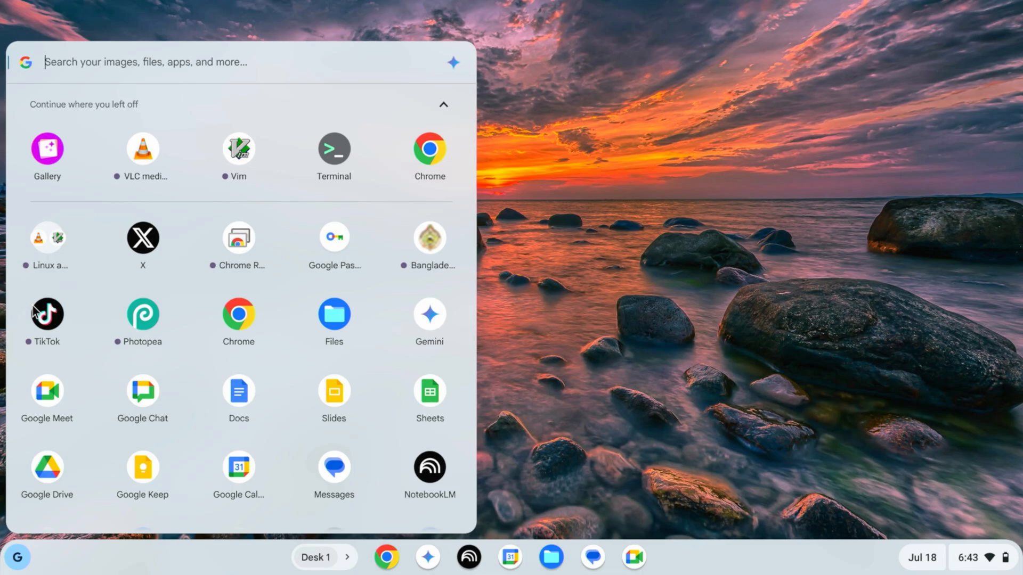
mouse_move(47, 242)
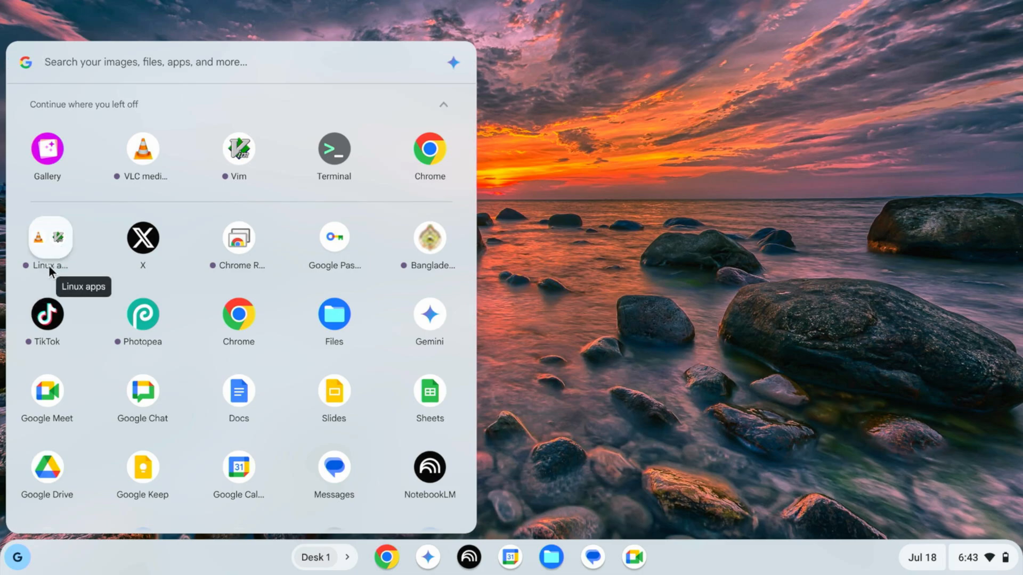
click(47, 237)
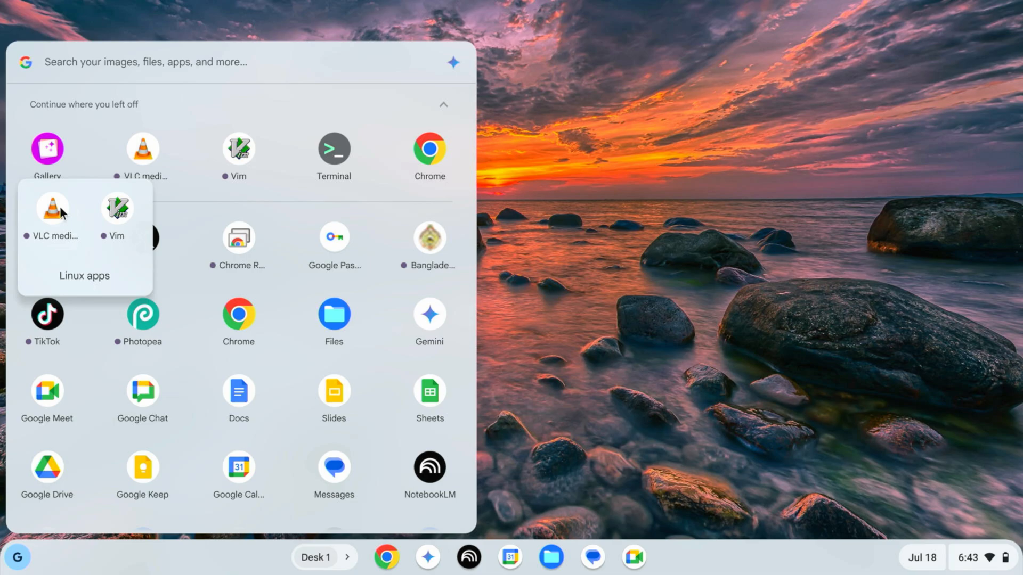
mouse_move(53, 208)
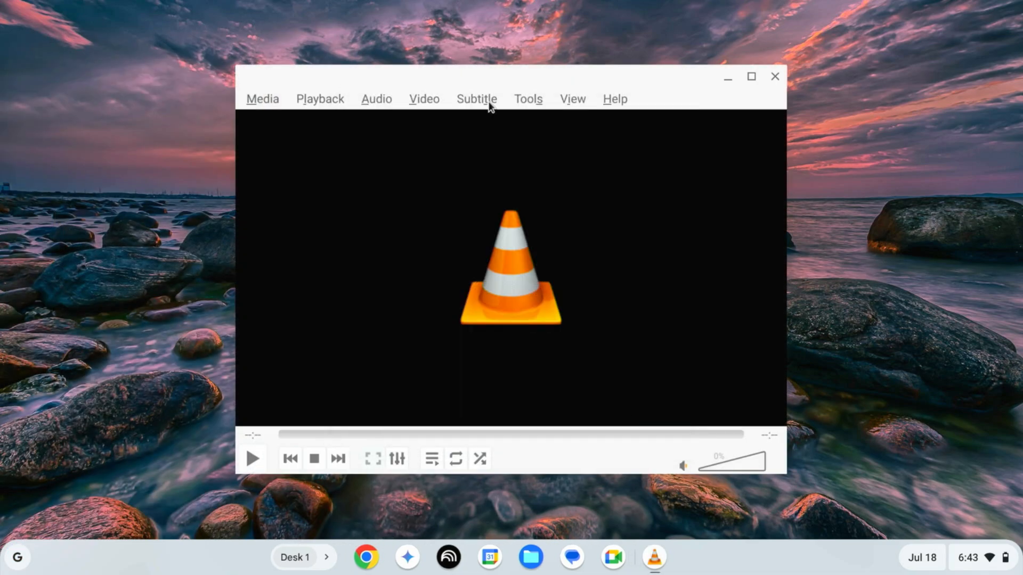
drag(510, 77, 451, 63)
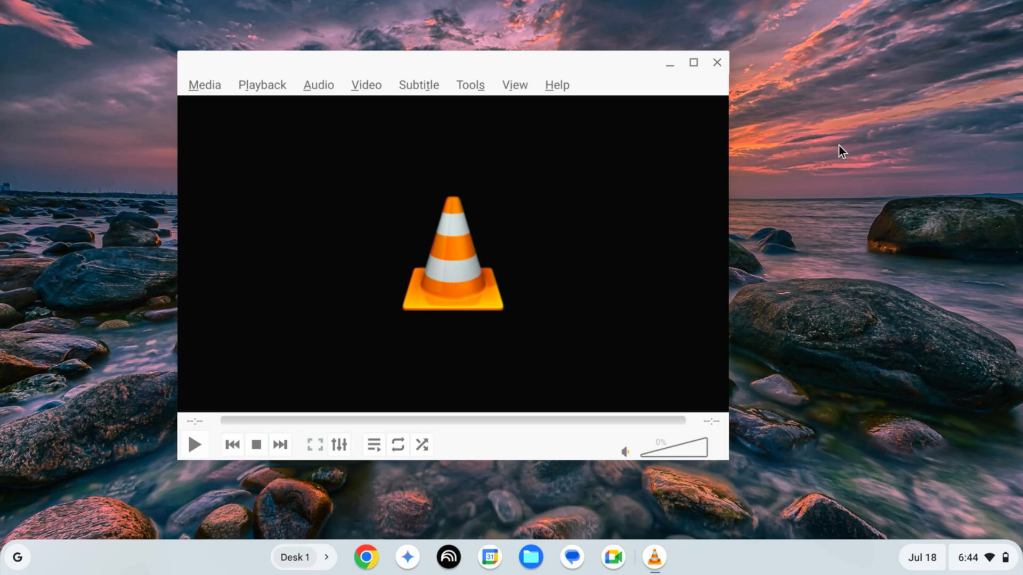